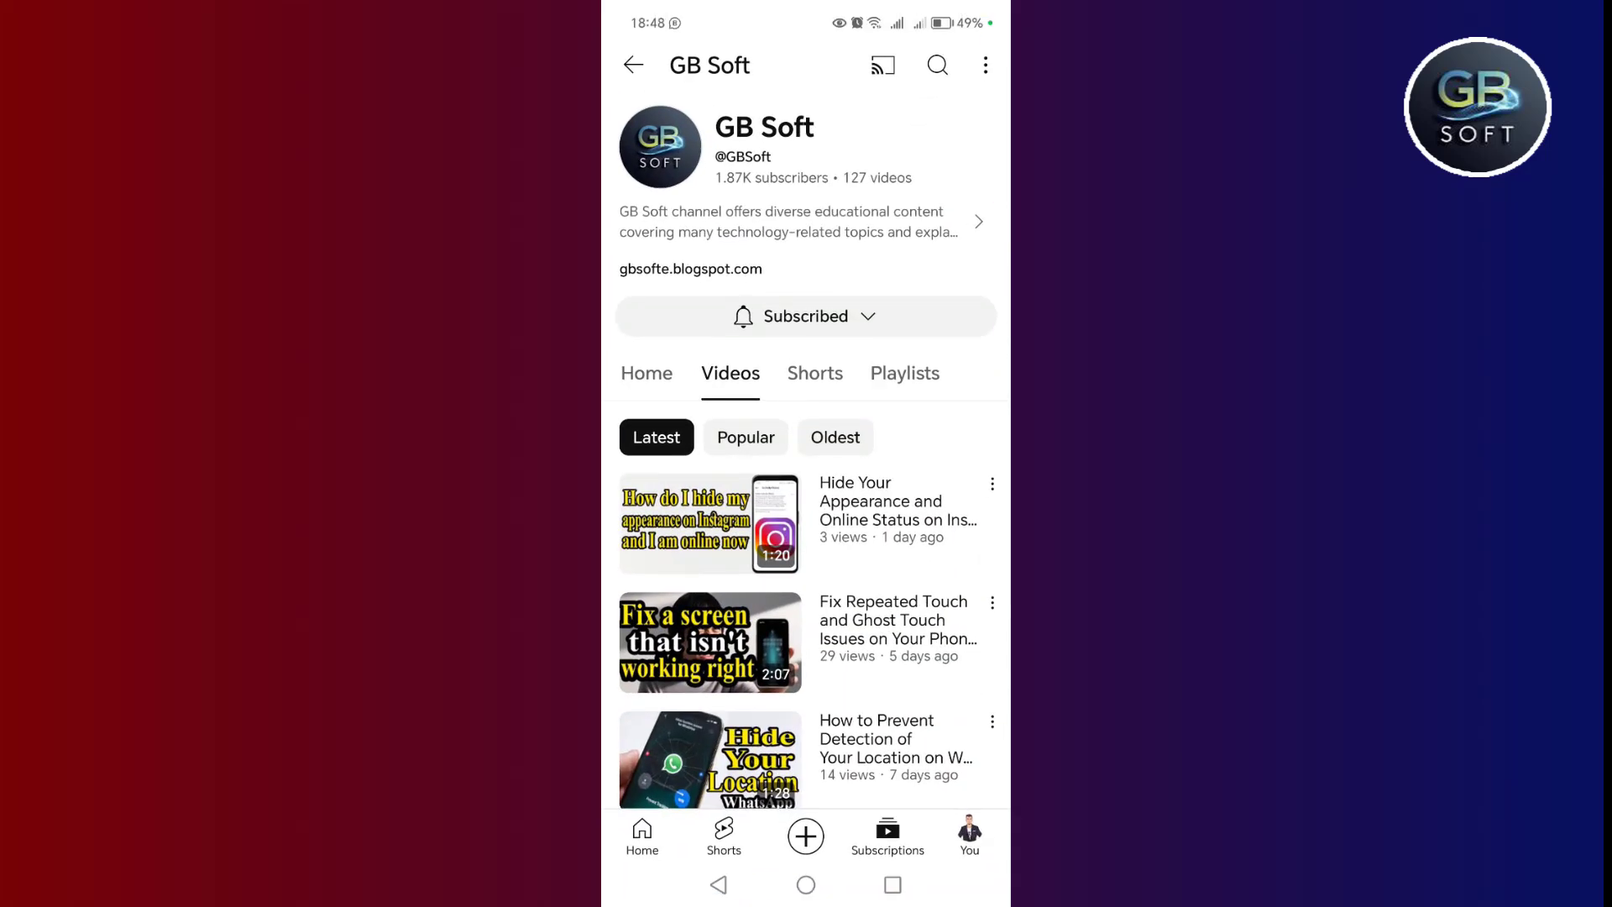
Step: Switch the GB Soft channel from its Videos list to its Home page
left_click(647, 373)
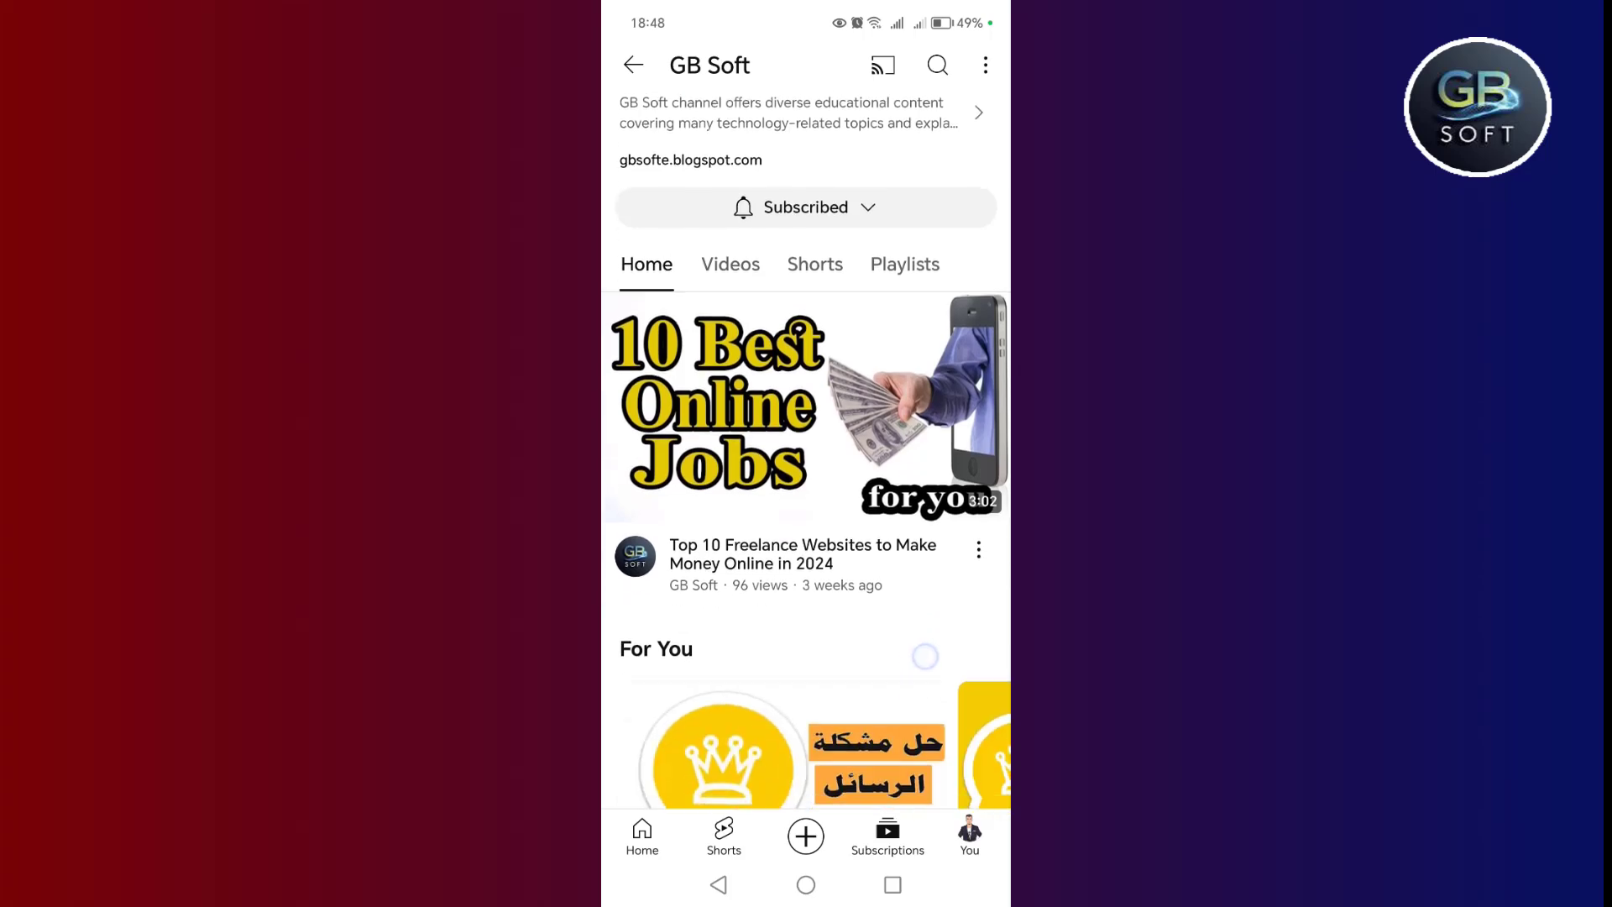
left_click(731, 264)
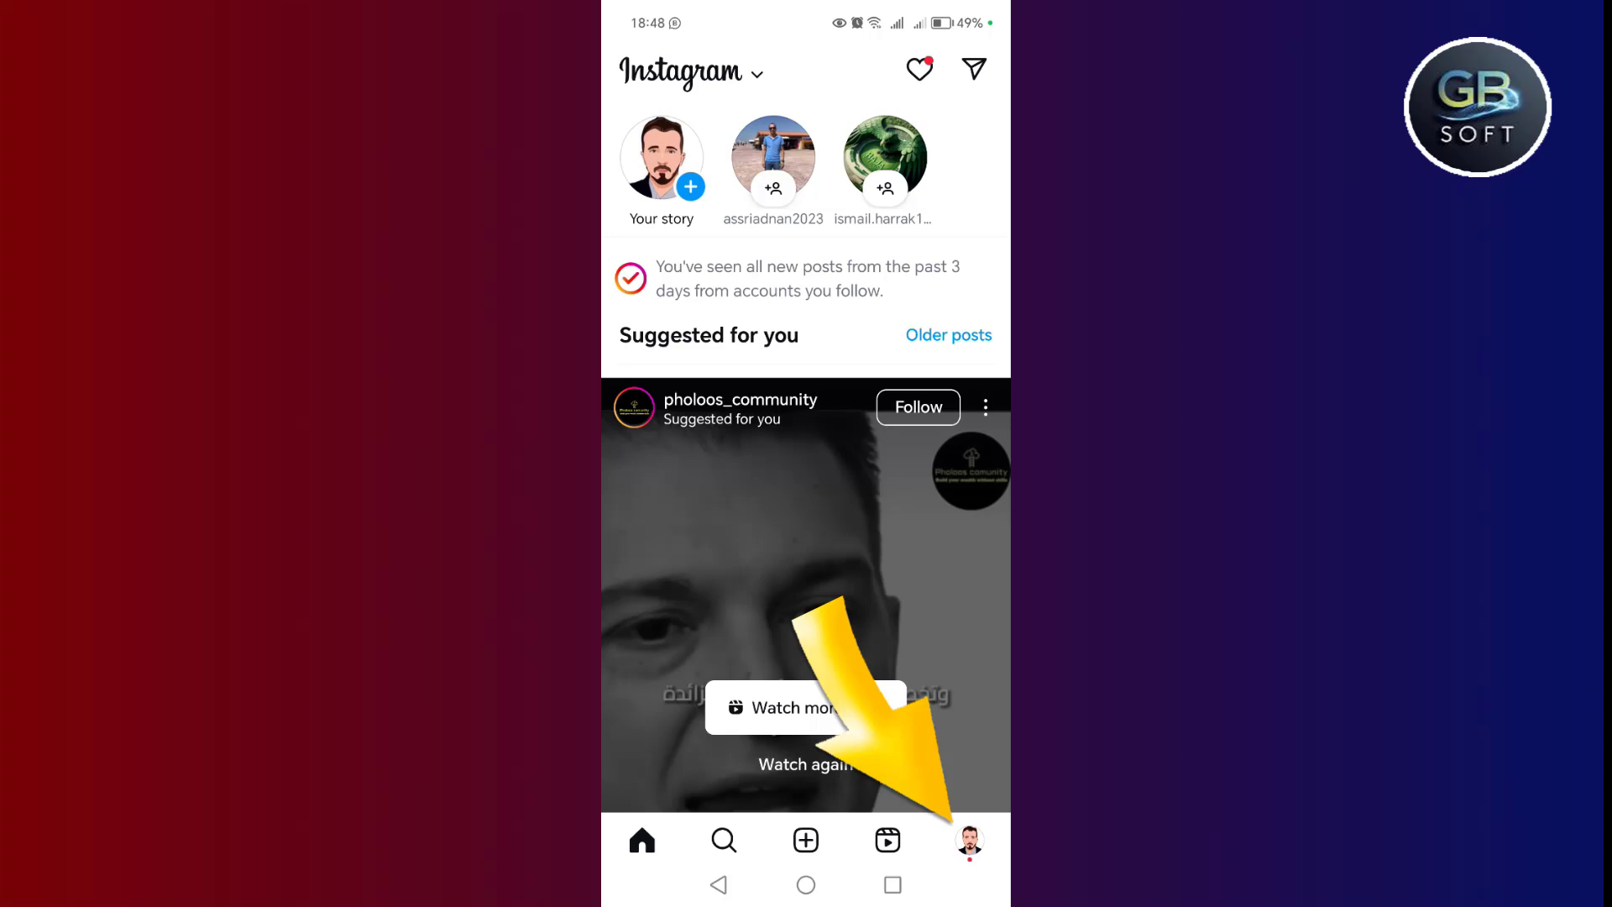
Step: Go to your own profile and bring up Settings and activity
left_click(967, 840)
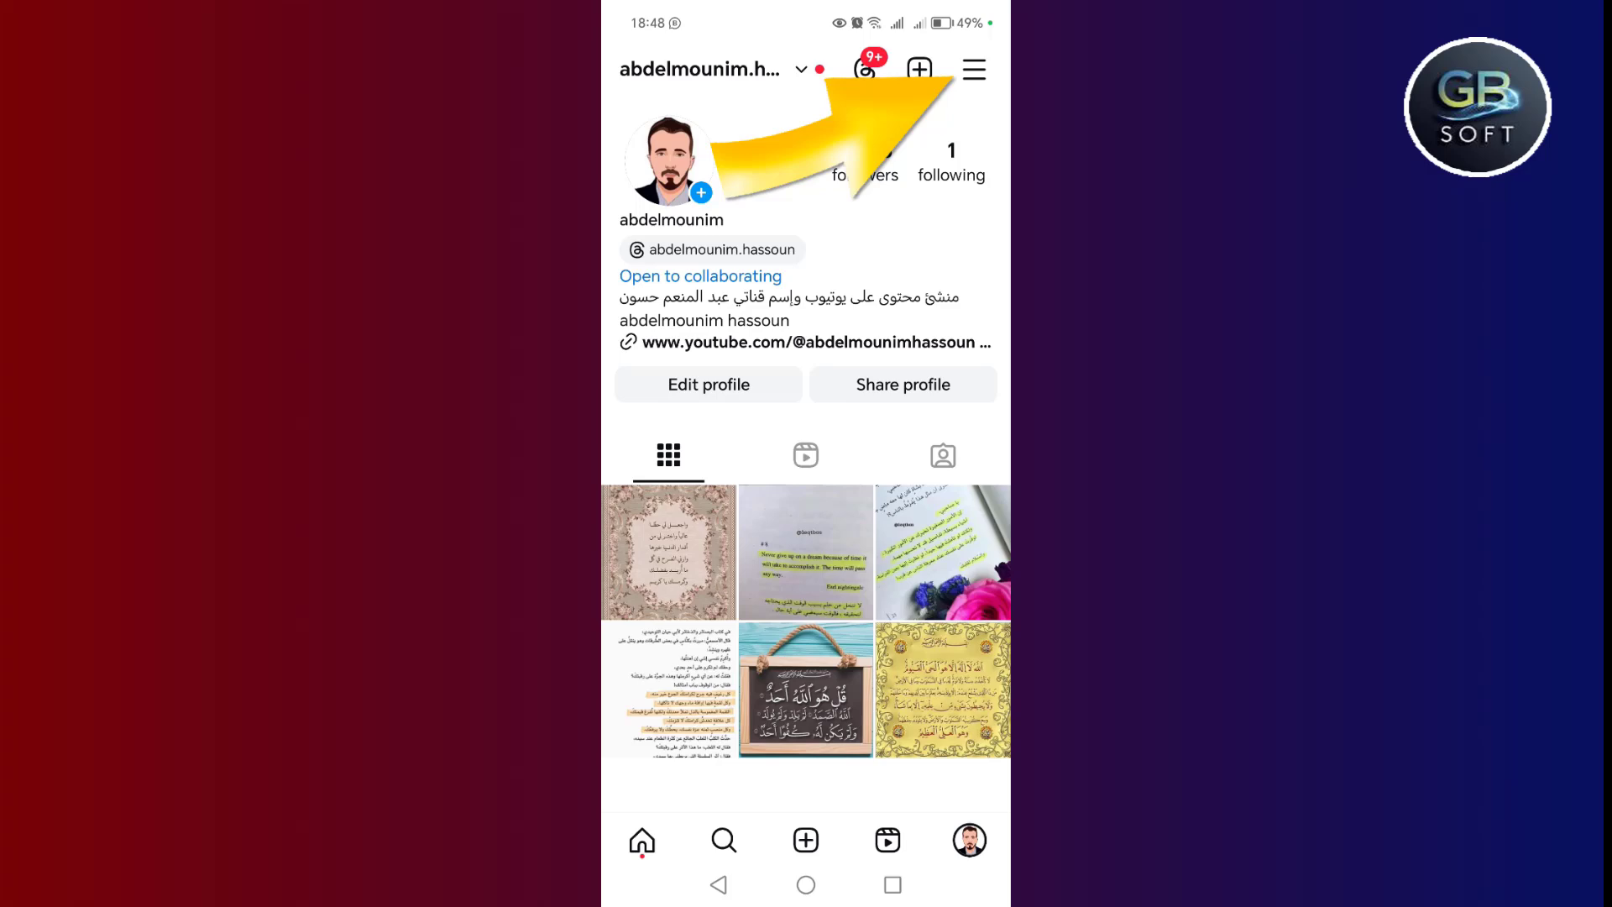
left_click(973, 69)
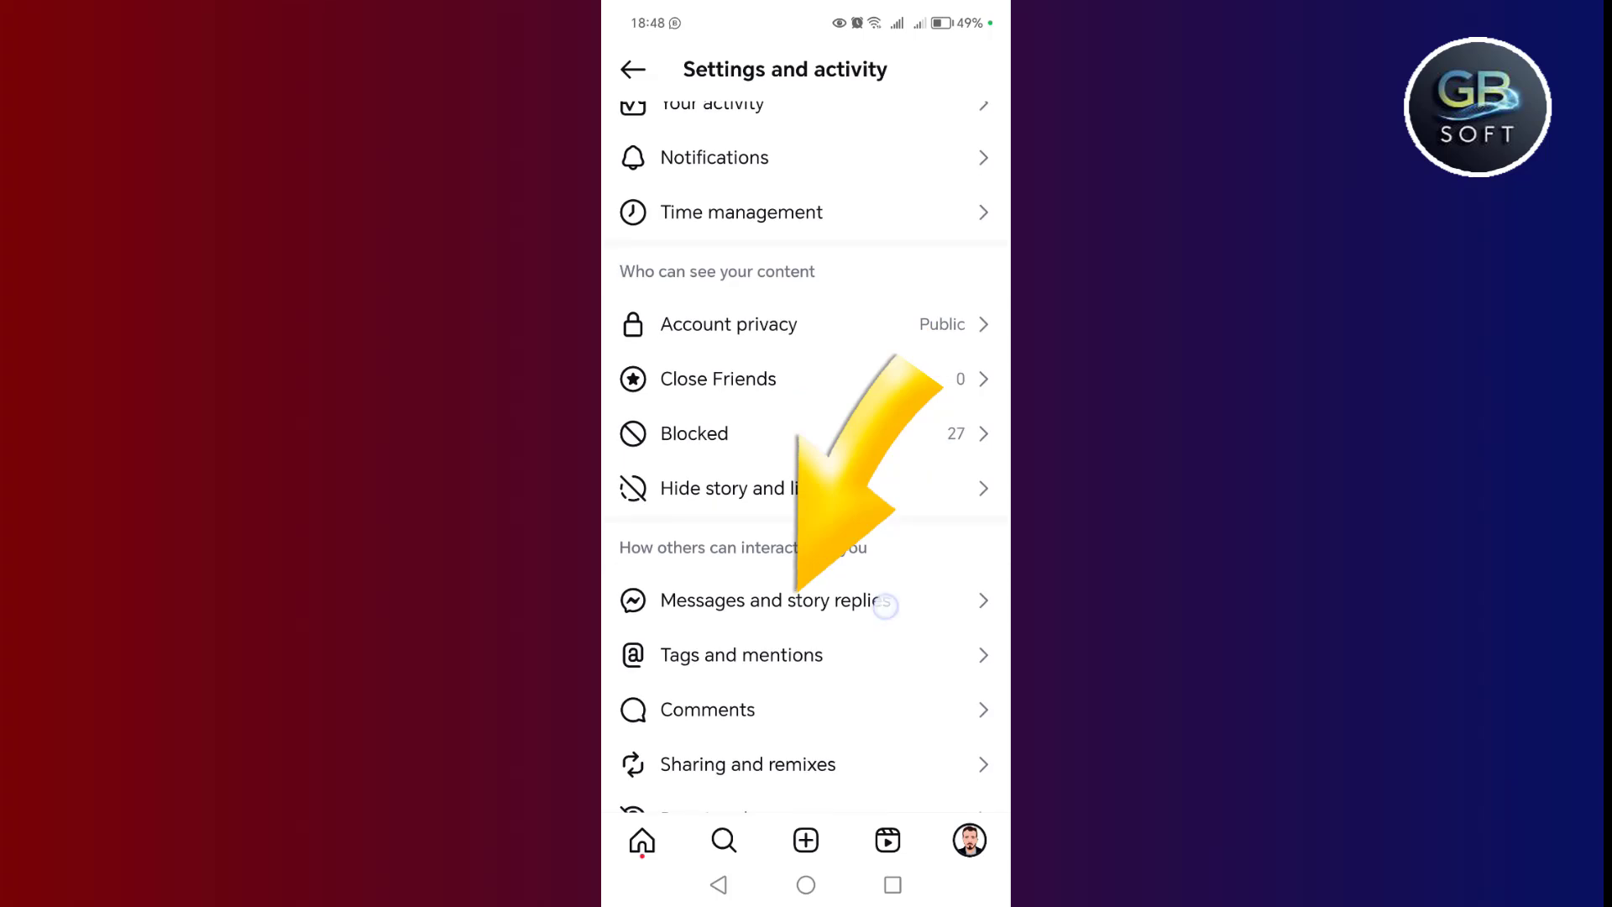
Step: In Messages and story replies, switch the Show read receipts toggle off
left_click(758, 602)
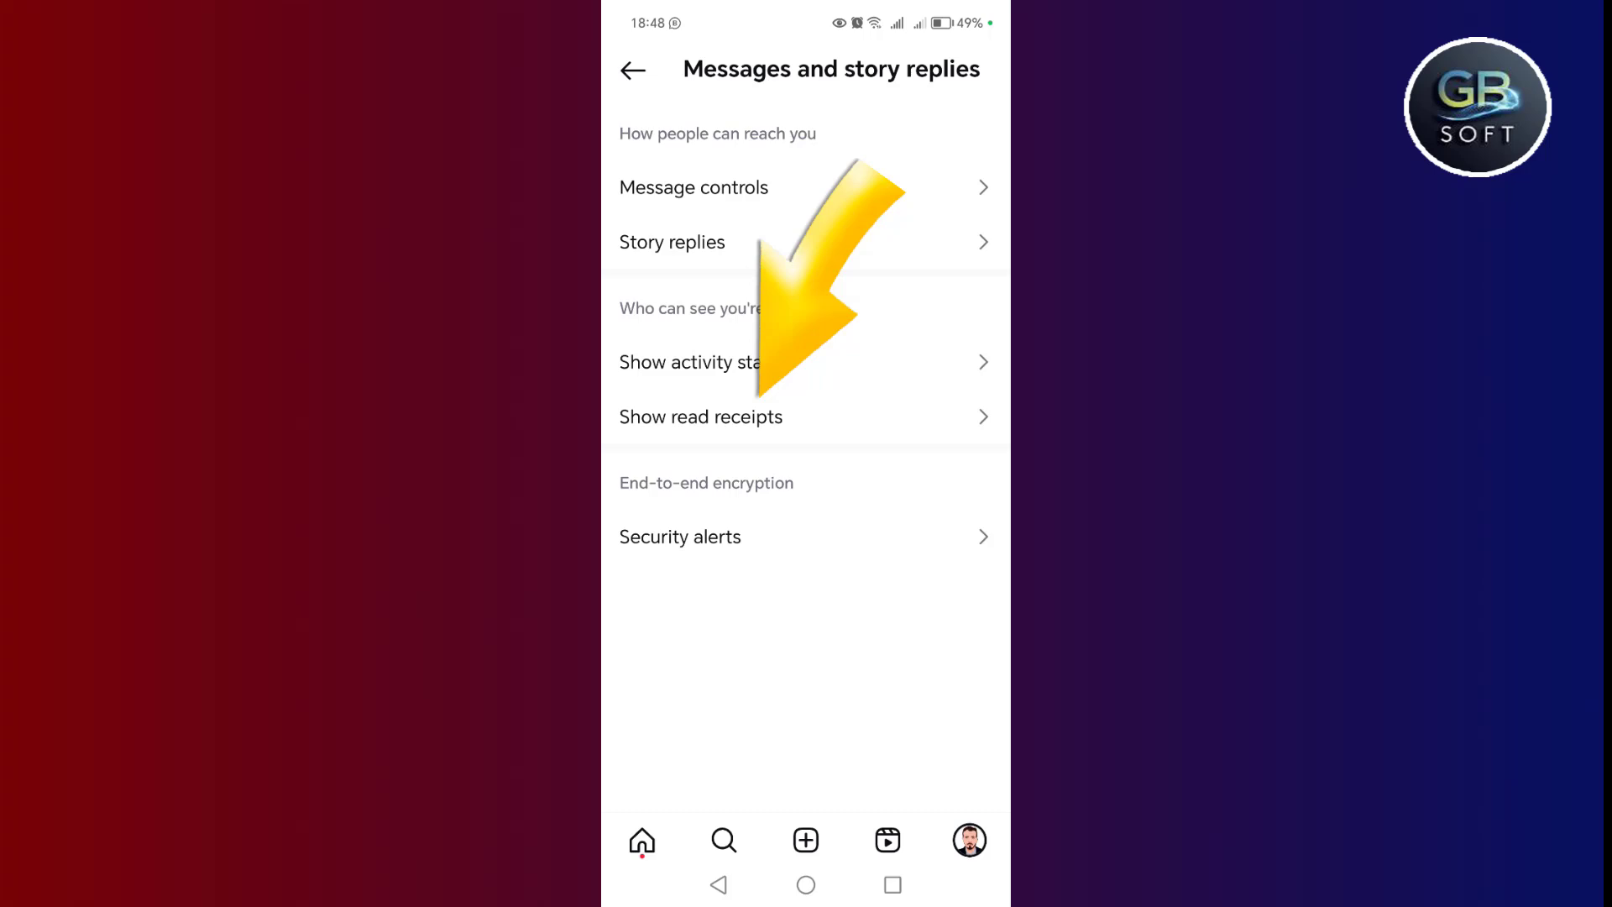
left_click(702, 416)
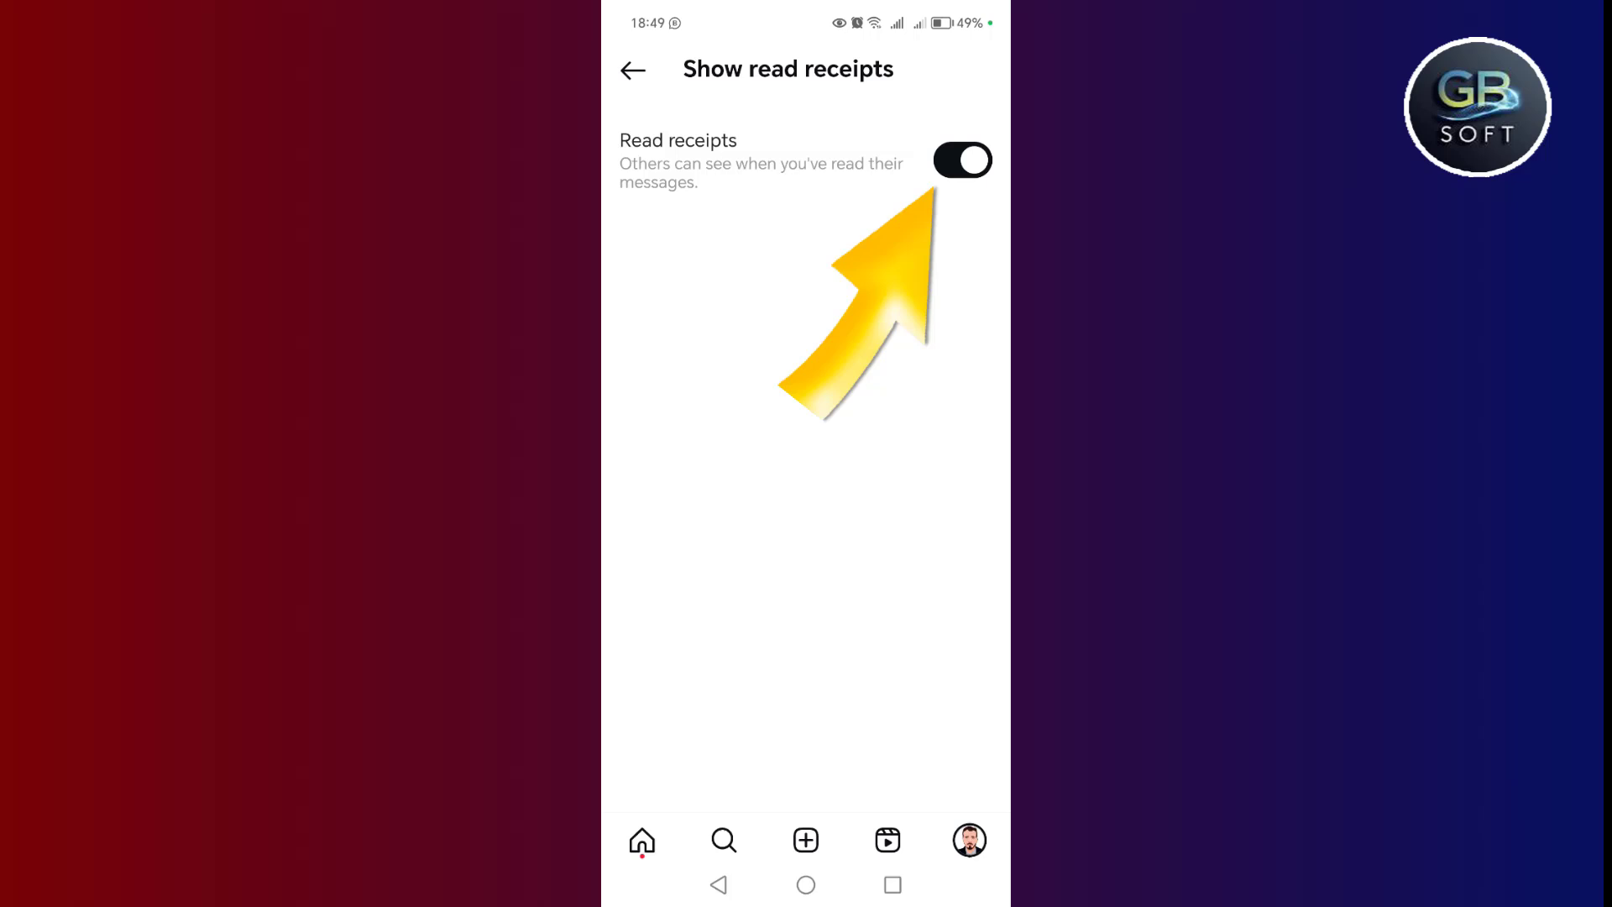
left_click(963, 161)
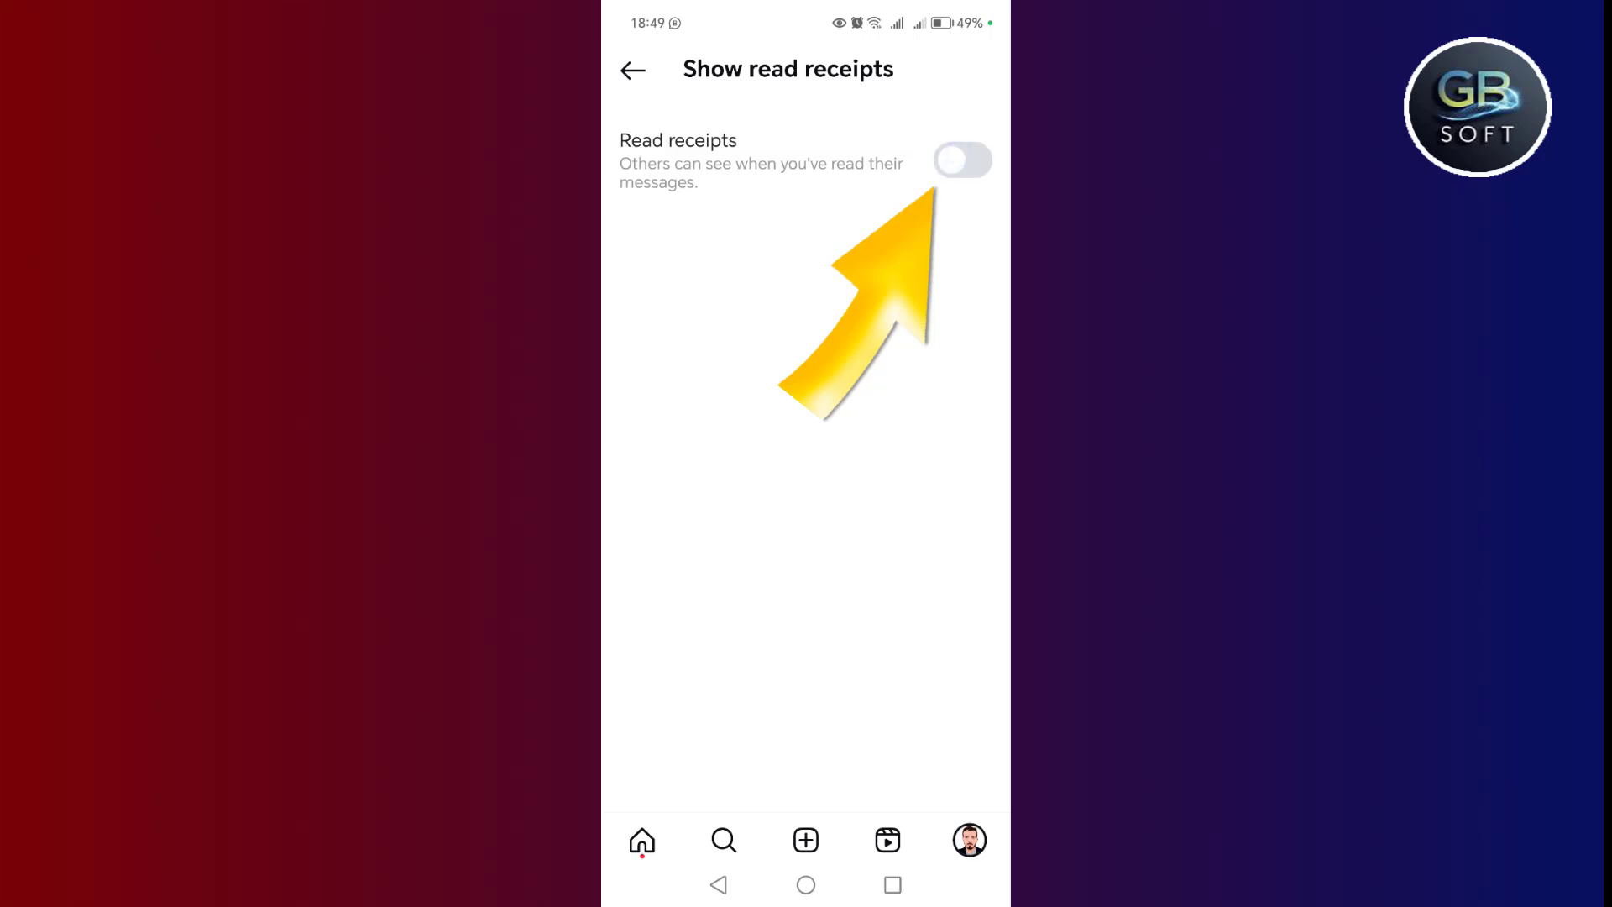